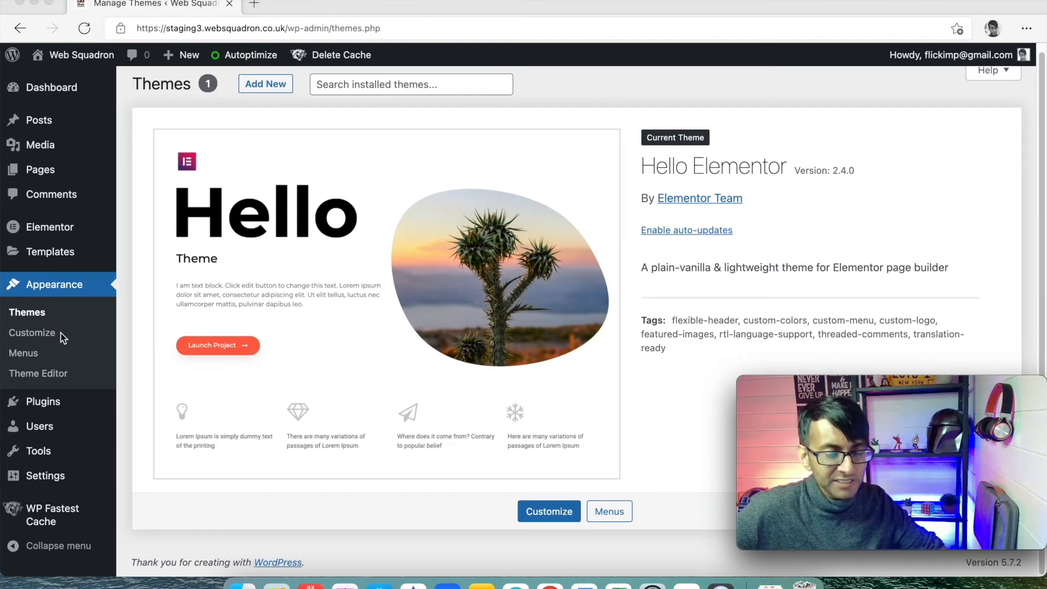
Step: Open the Customizer's Site Identity panel showing the Web Squadron logo, title and tagline
left_click(31, 332)
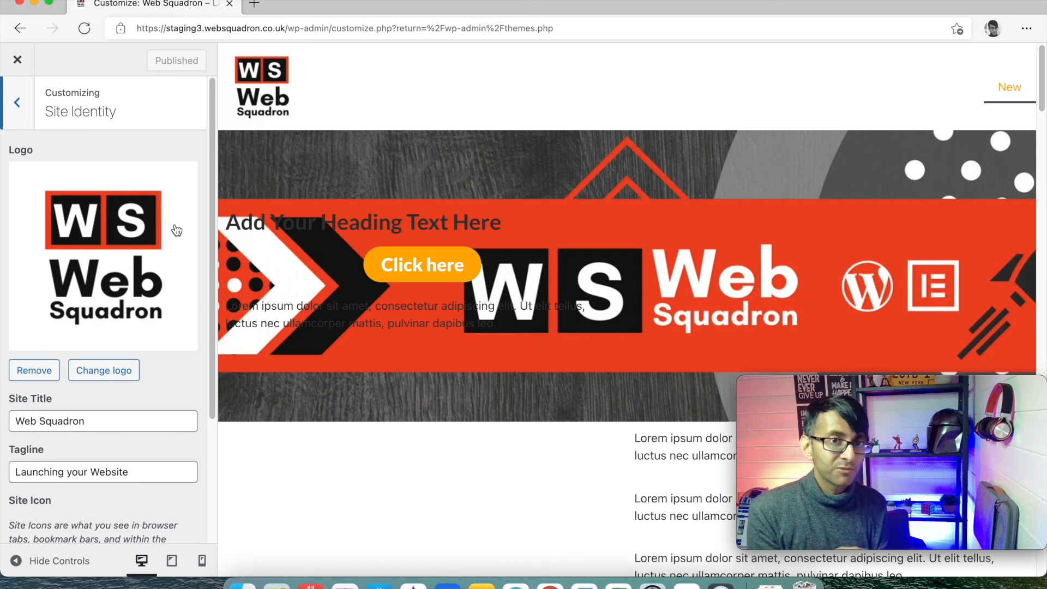